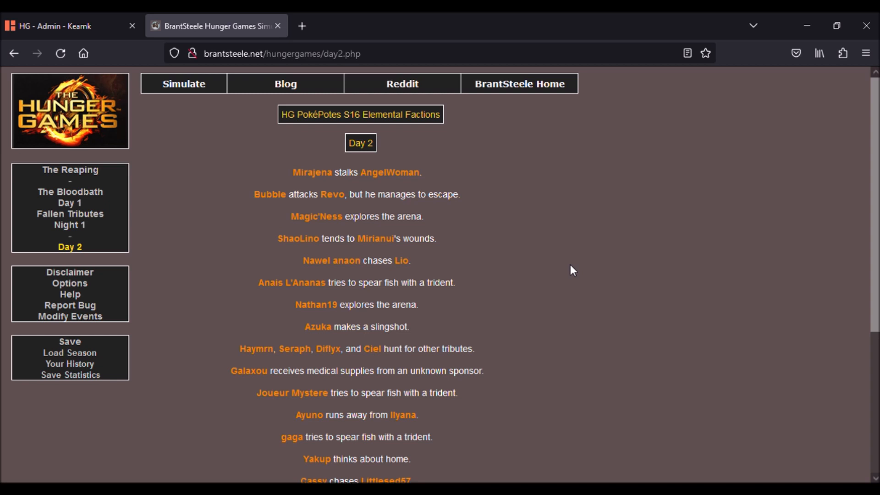
- Proceed from Day 2 through the Fallen Tributes 2 report (no deaths) to Night 2
scroll("down", 3)
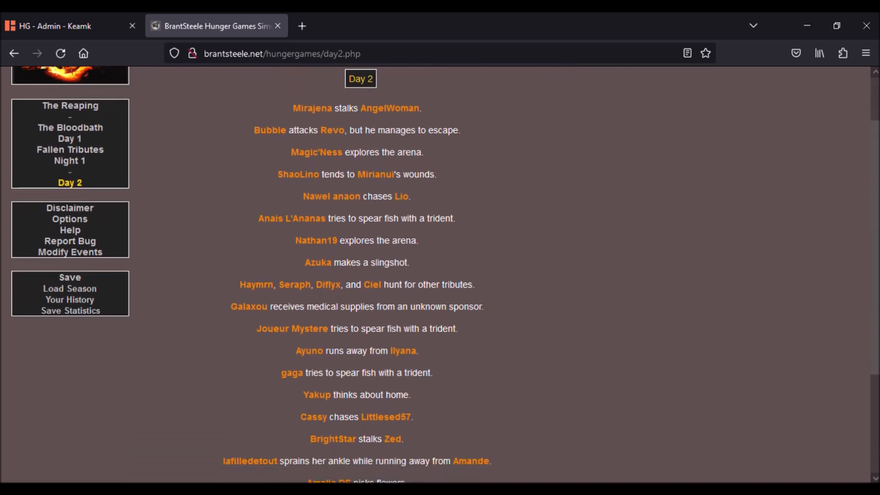
scroll("down", 3)
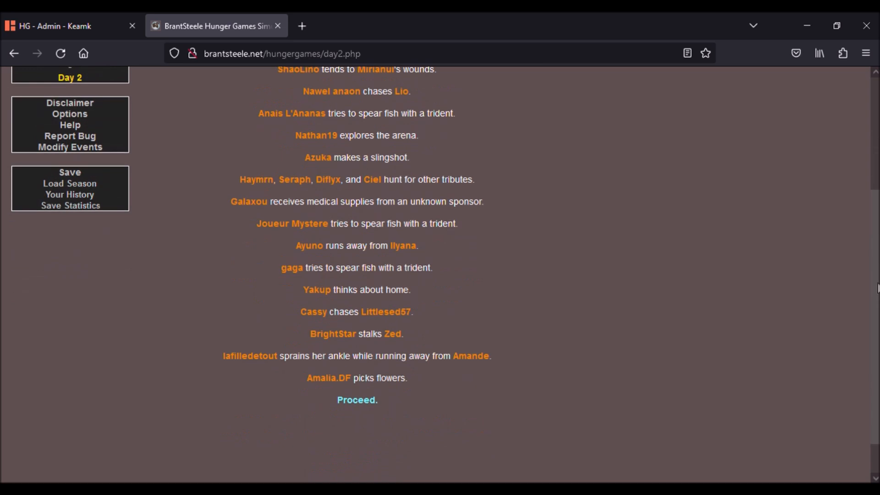
scroll("up", 3)
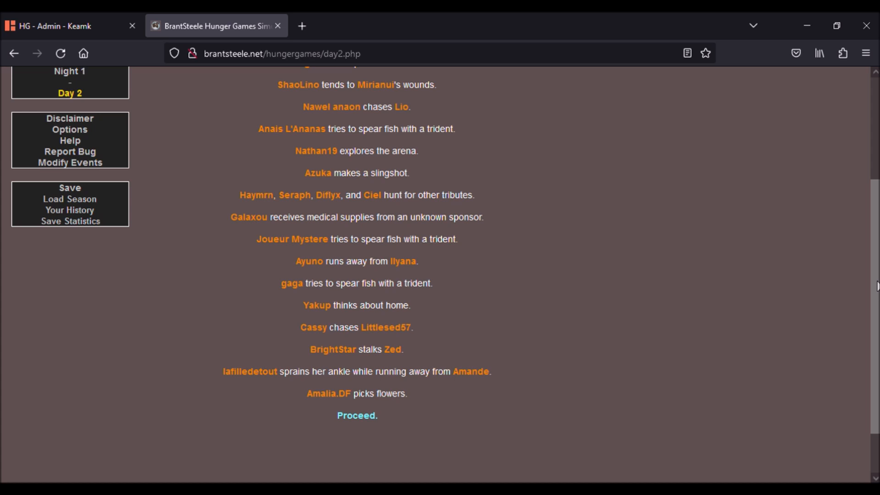
mouse_move(370, 427)
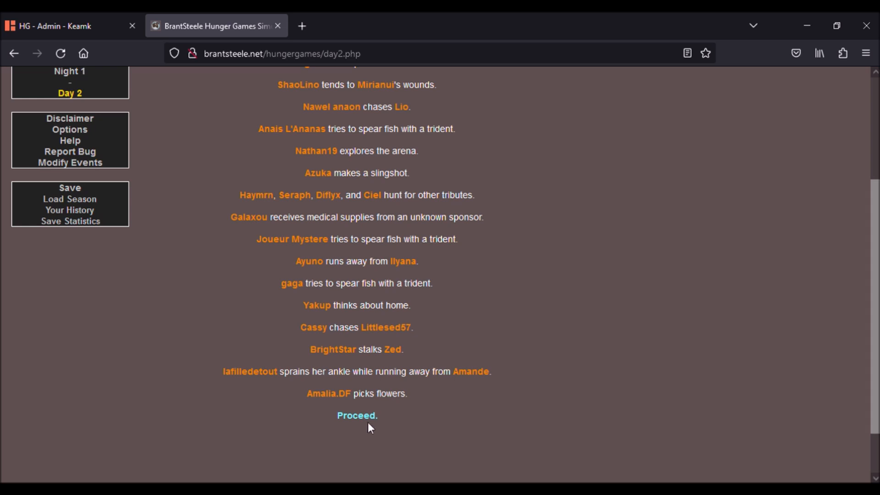
left_click(357, 415)
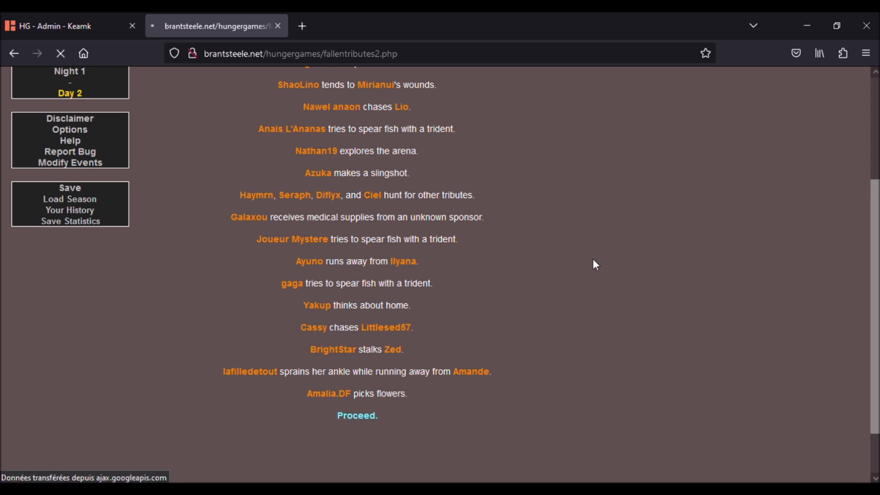
left_click(357, 415)
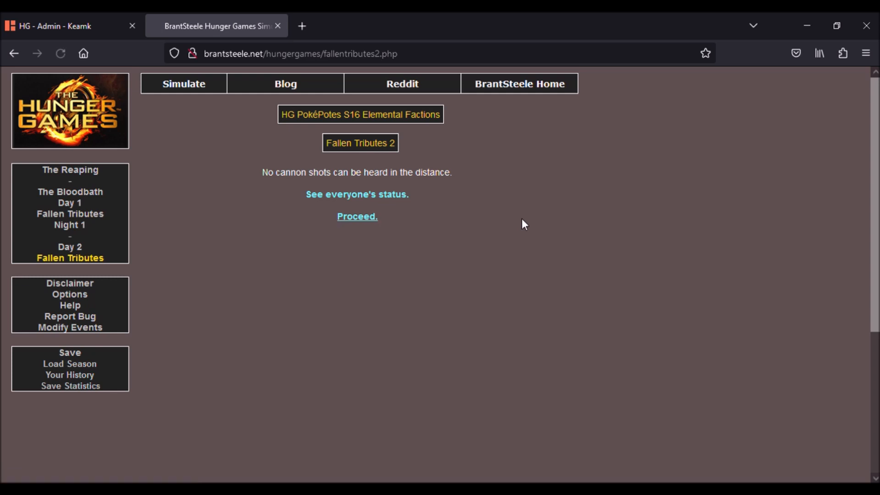
left_click(357, 216)
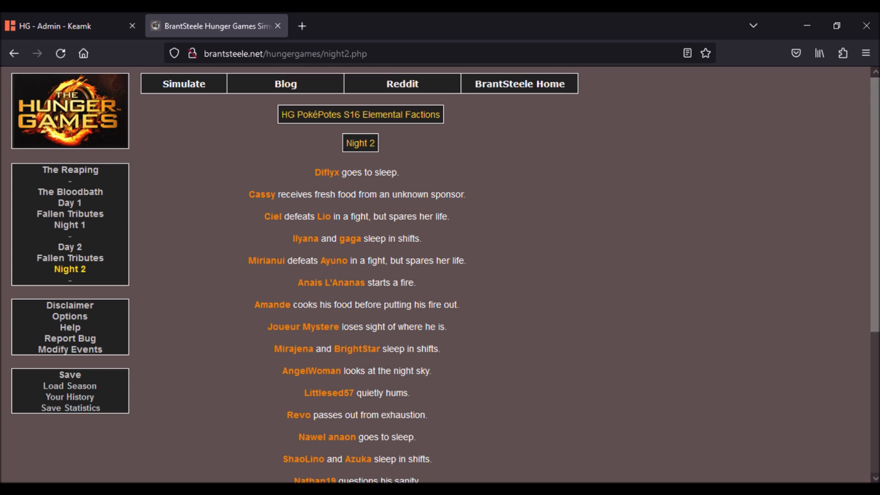
scroll("down", 3)
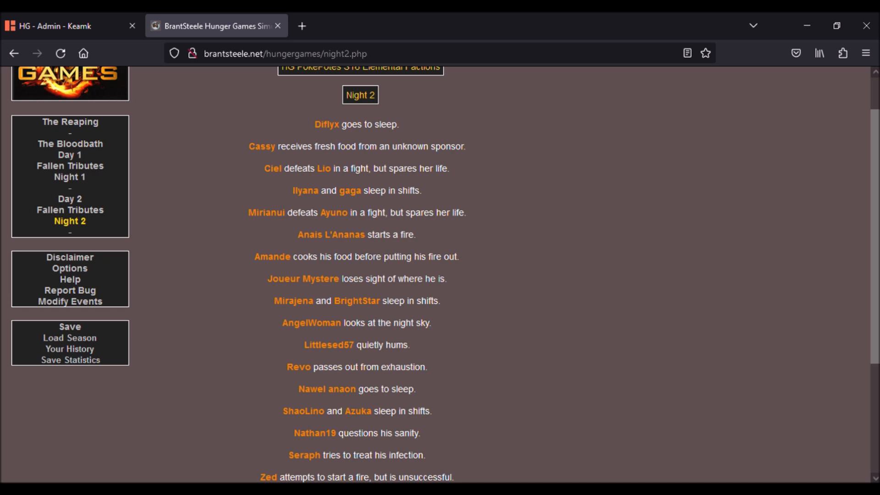
scroll("down", 3)
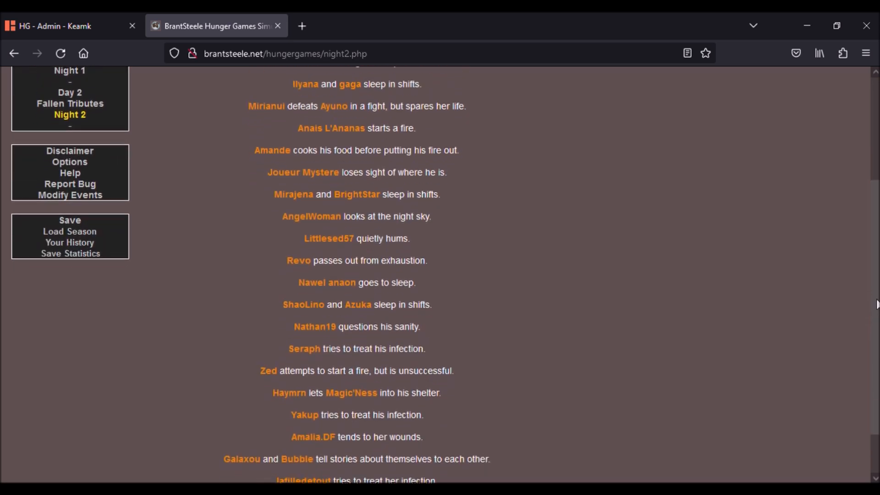
scroll("up", 3)
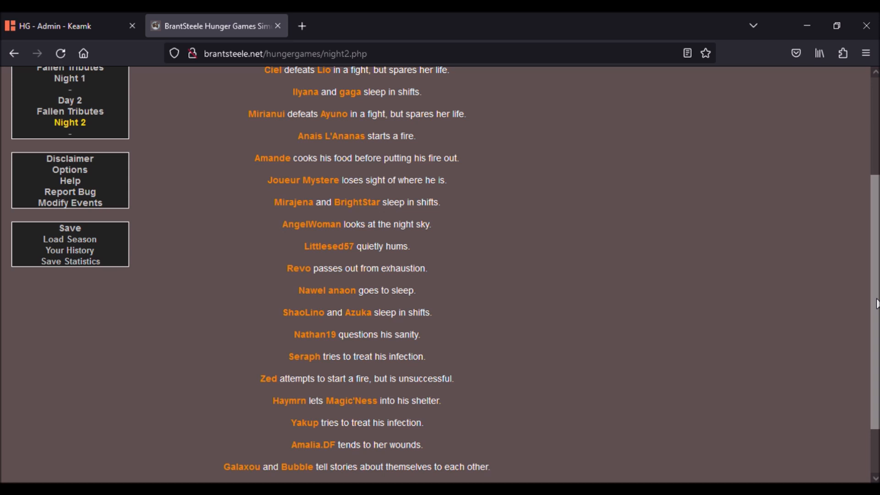
scroll("down", 3)
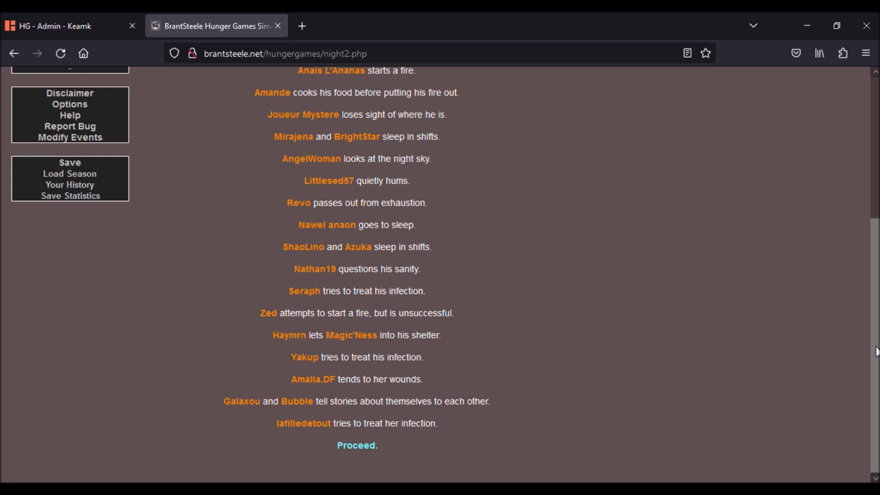
mouse_move(357, 445)
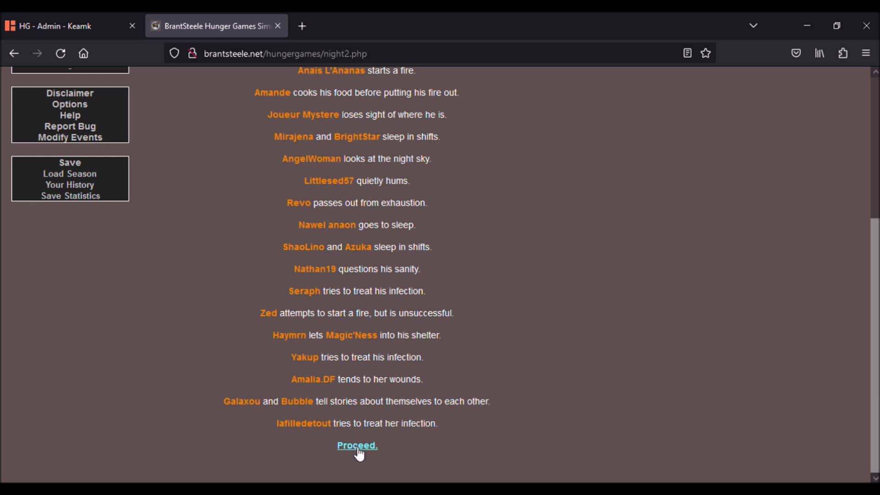
- Proceed from Night 2 to Day 3 and read its events to the final entry
left_click(357, 446)
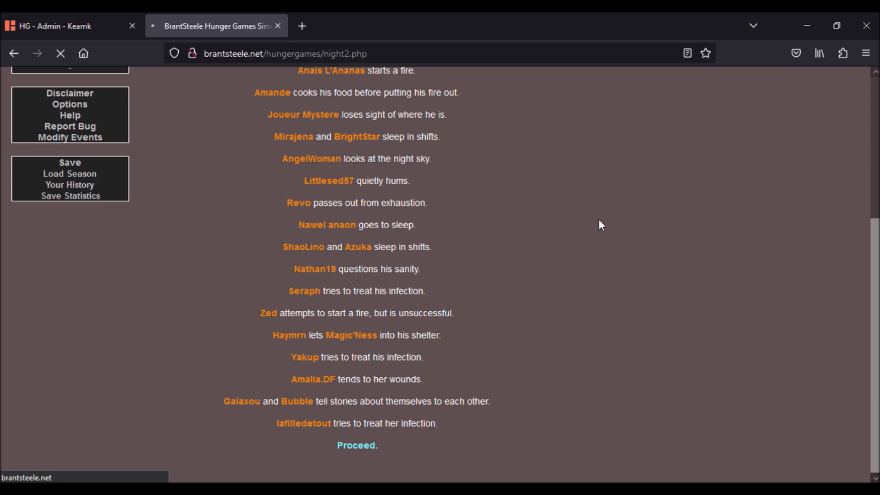
left_click(357, 446)
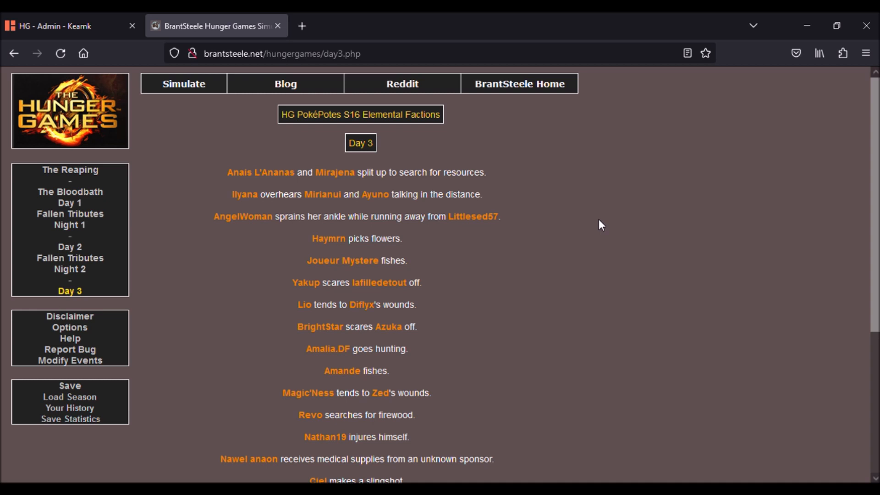
scroll("down", 3)
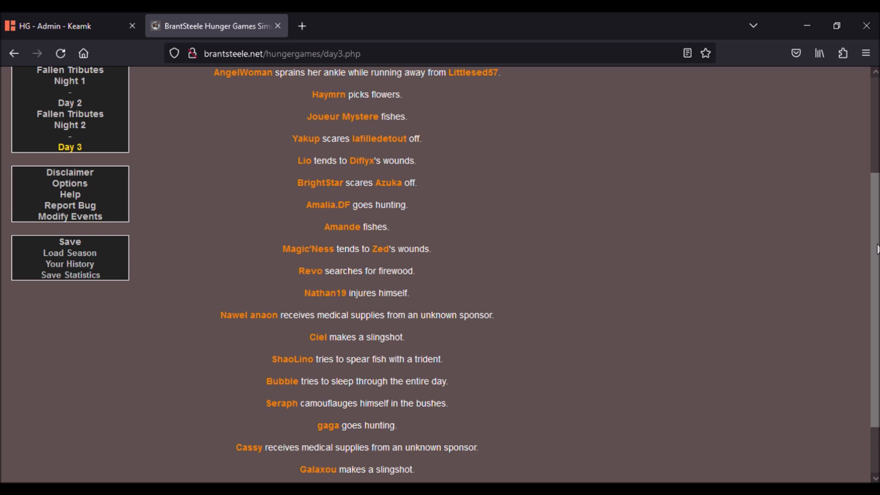
scroll("down", 3)
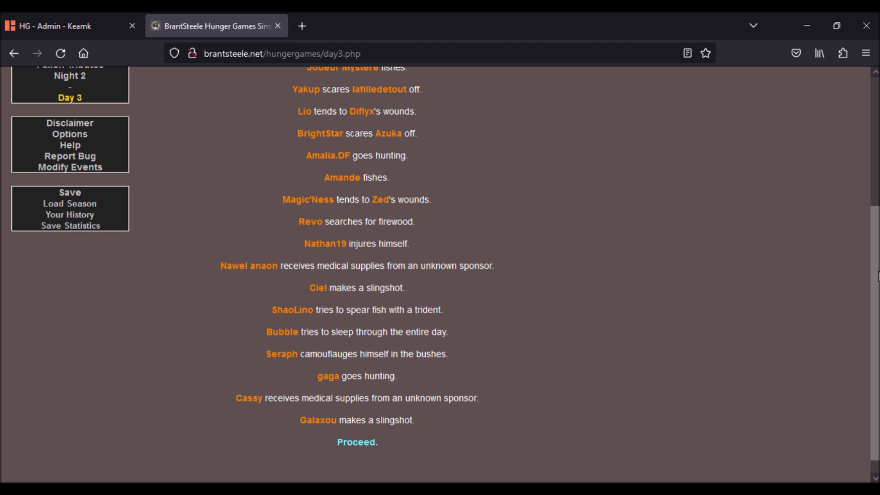
mouse_move(369, 454)
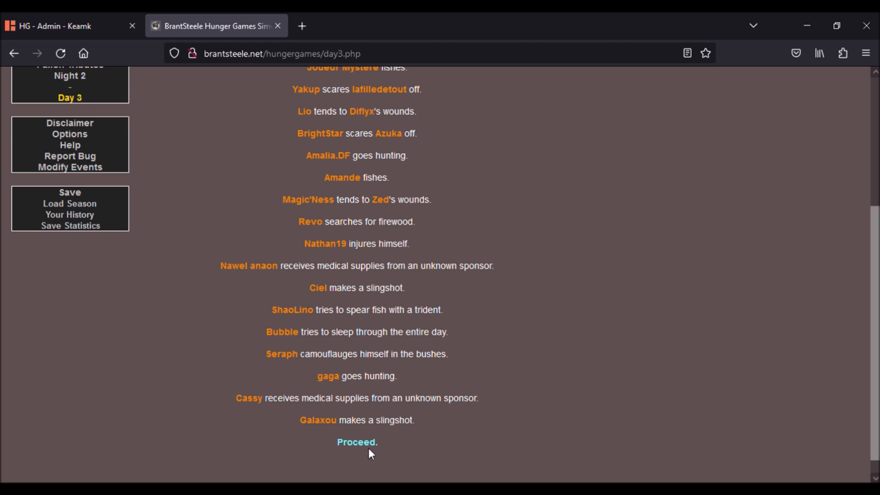
- Proceed from Day 3 through the Fallen Tributes 3 report (no cannon shots) to Night 3
left_click(357, 442)
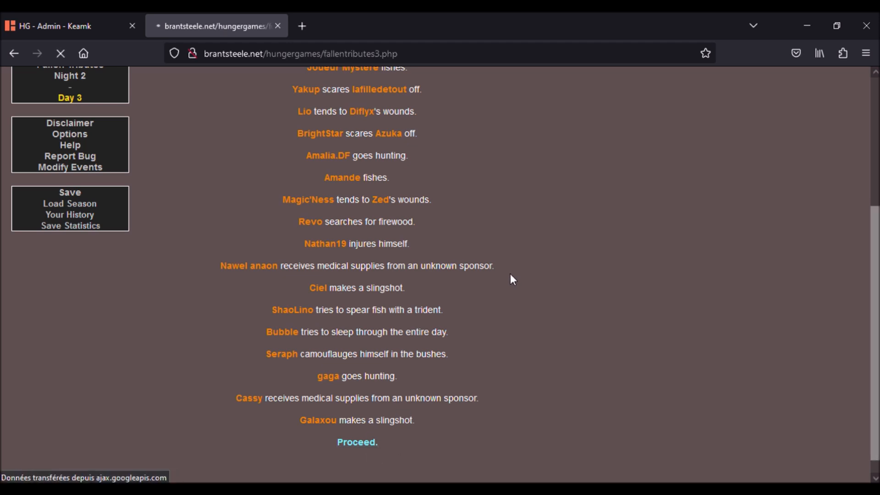
left_click(356, 442)
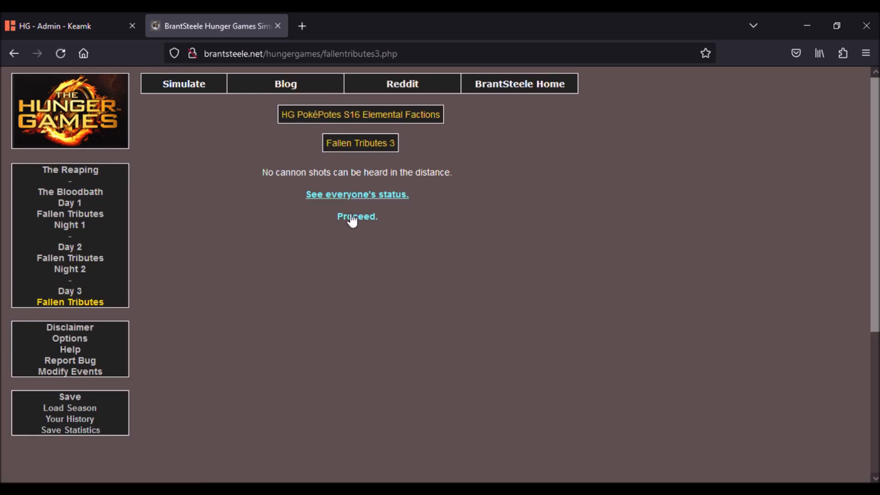
left_click(357, 216)
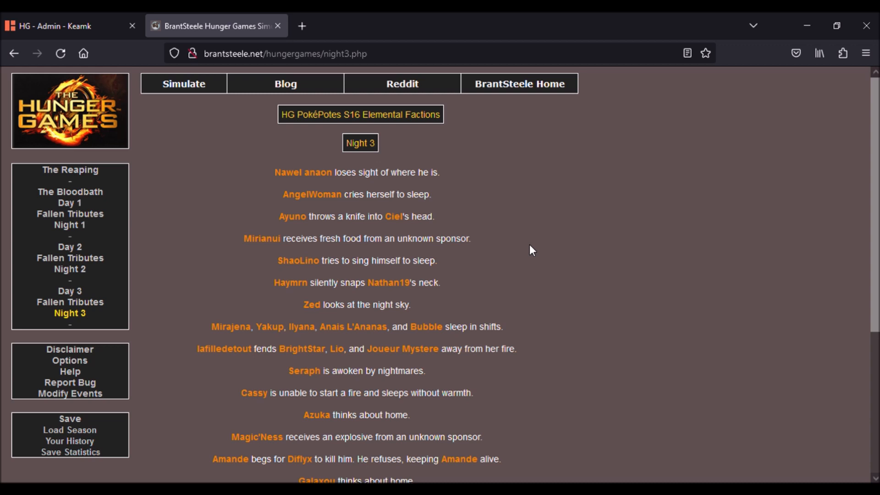
scroll("down", 3)
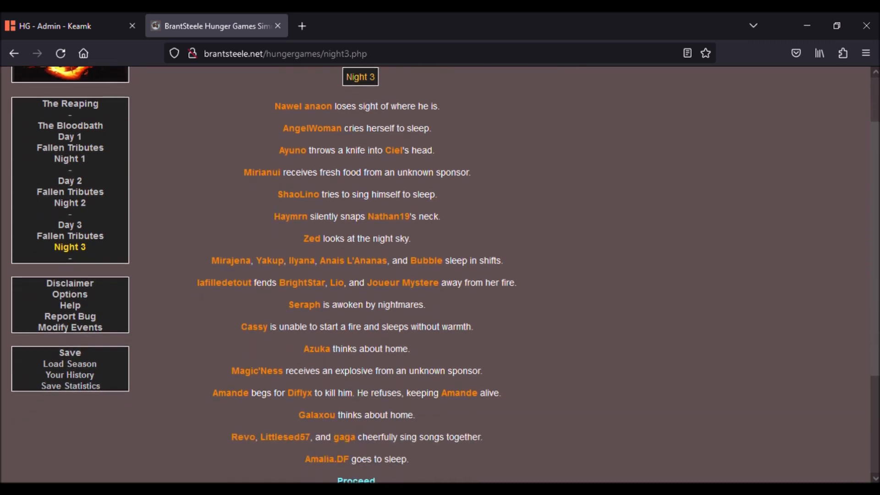
scroll("down", 3)
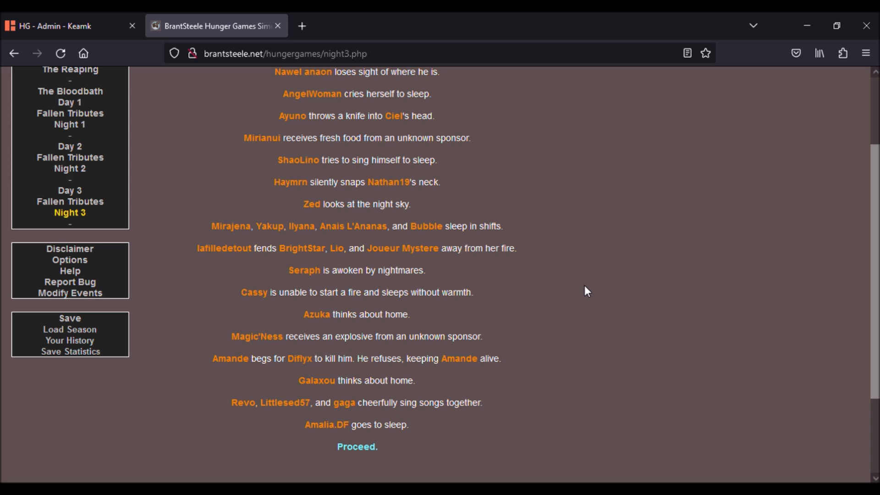
scroll("up", 3)
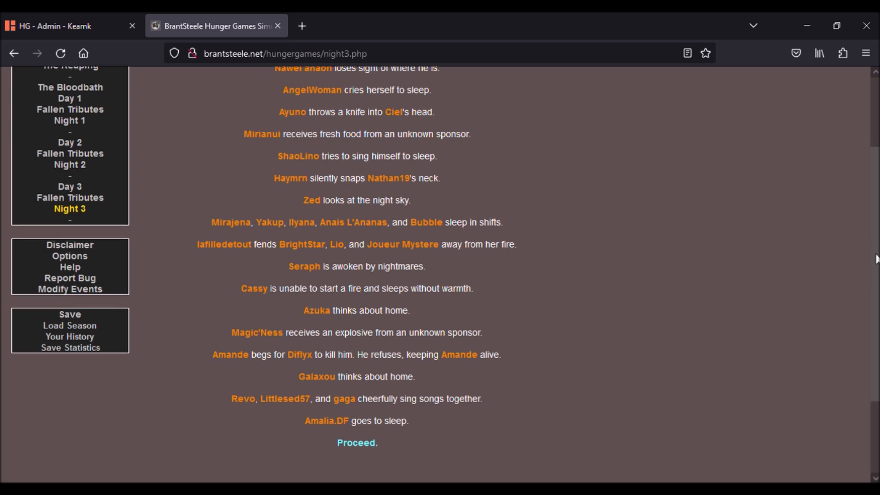
scroll("up", 3)
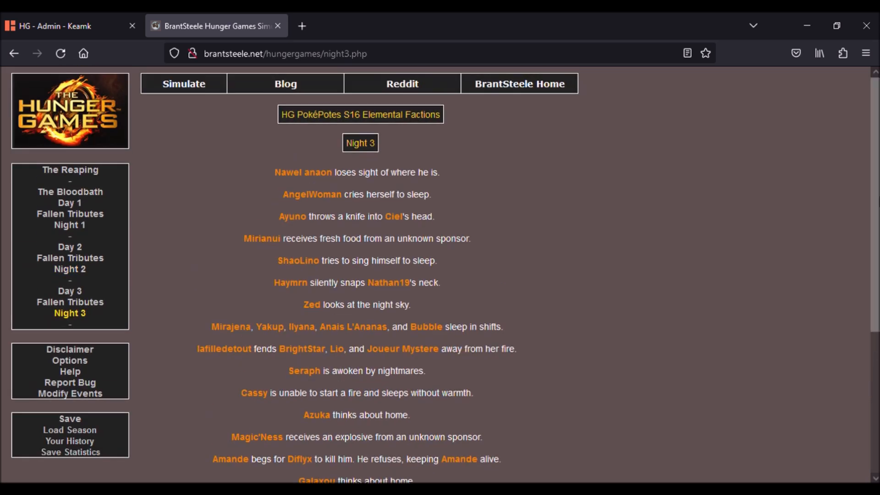
mouse_move(640, 177)
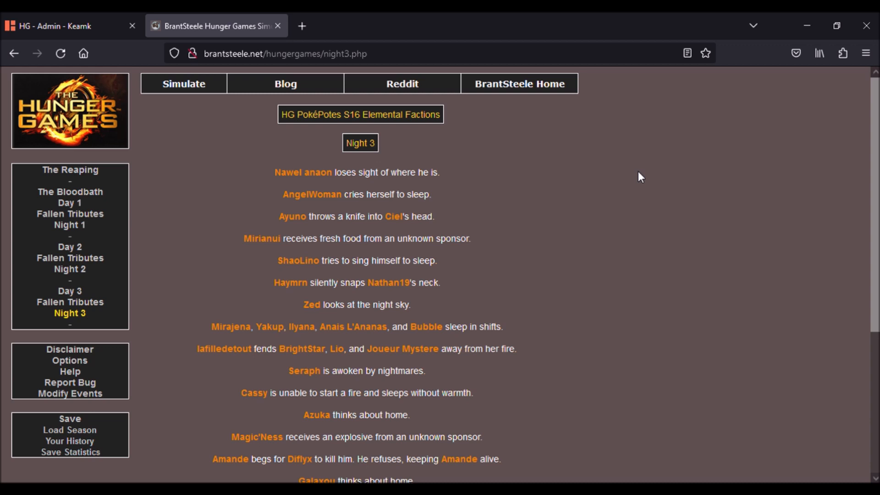
mouse_move(821, 82)
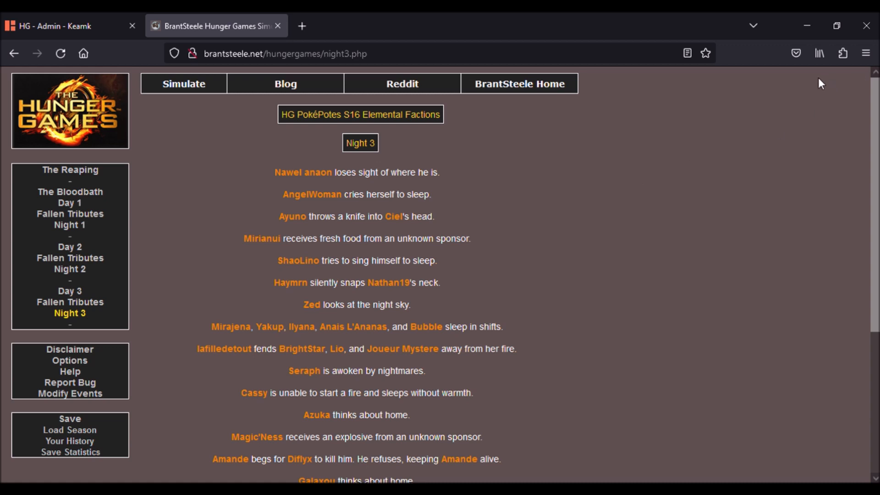